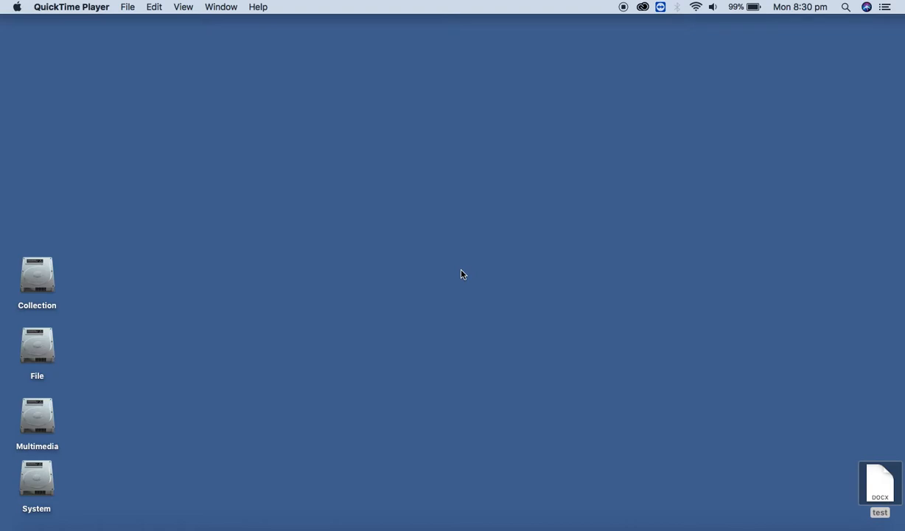
{"action": "mouse_move", "coordinate": [715, 304]}
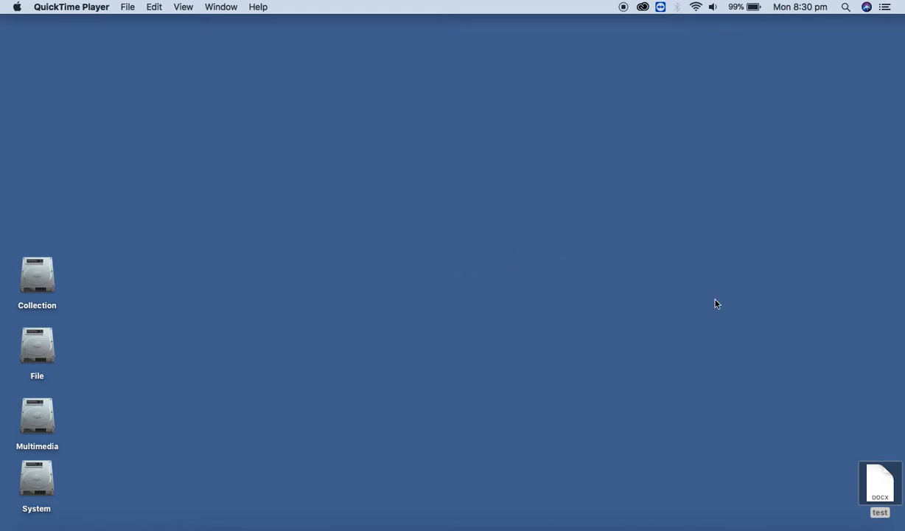
Open test.docx from the desktop in Microsoft Word.
{"action": "double_click", "coordinate": [879, 480]}
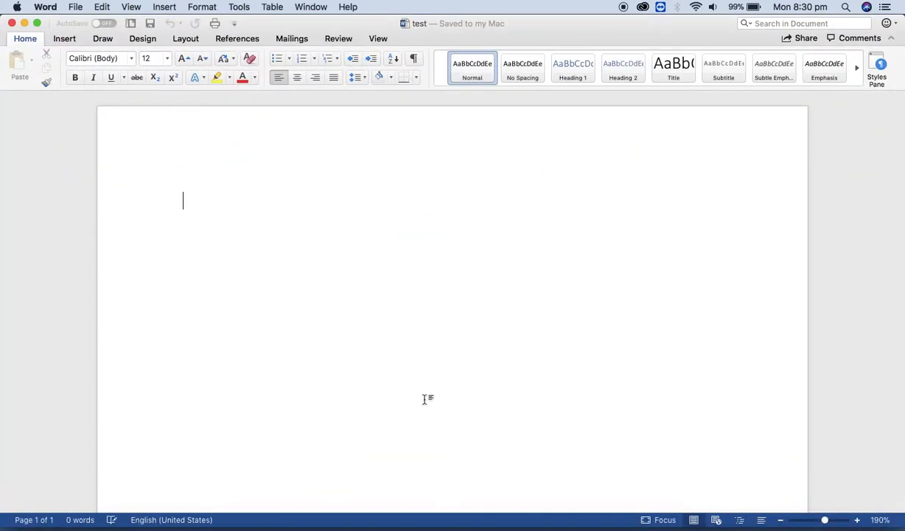
Generate sample paragraphs with =rand() and place the cursor below page one's text.
{"action": "type", "text": "=r"}
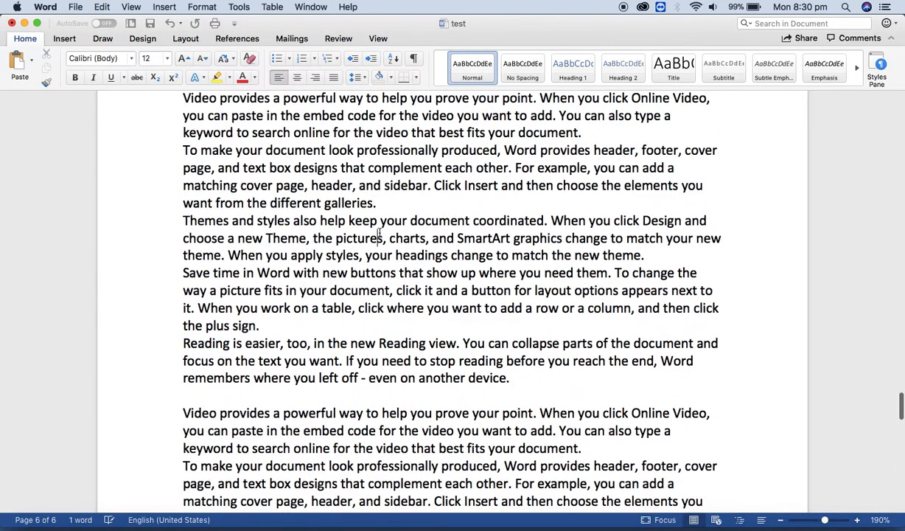
{"action": "scroll", "scroll_direction": "up", "scroll_amount": 3}
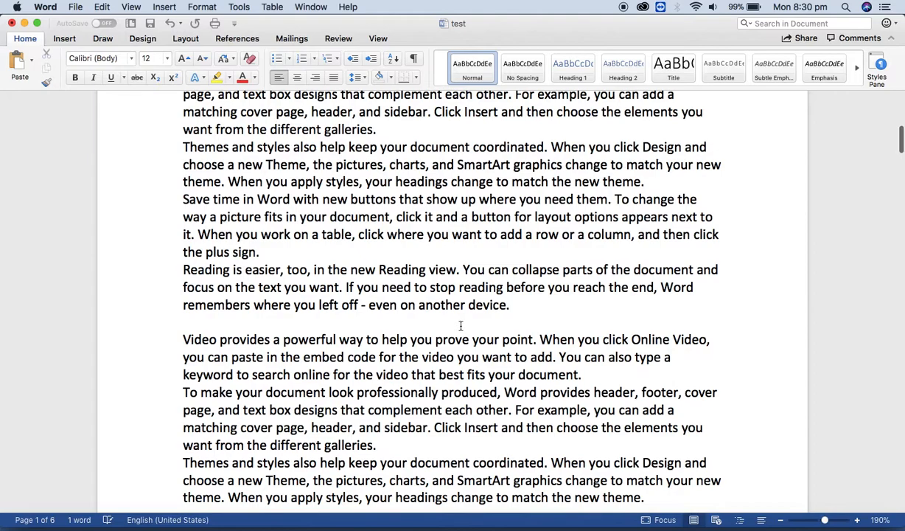
{"action": "scroll", "scroll_direction": "down", "scroll_amount": 3}
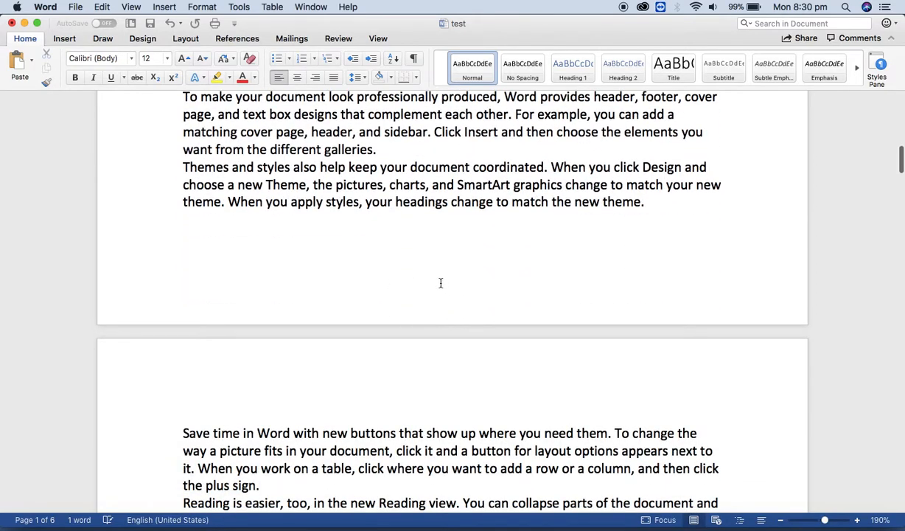
{"action": "mouse_move", "coordinate": [426, 300]}
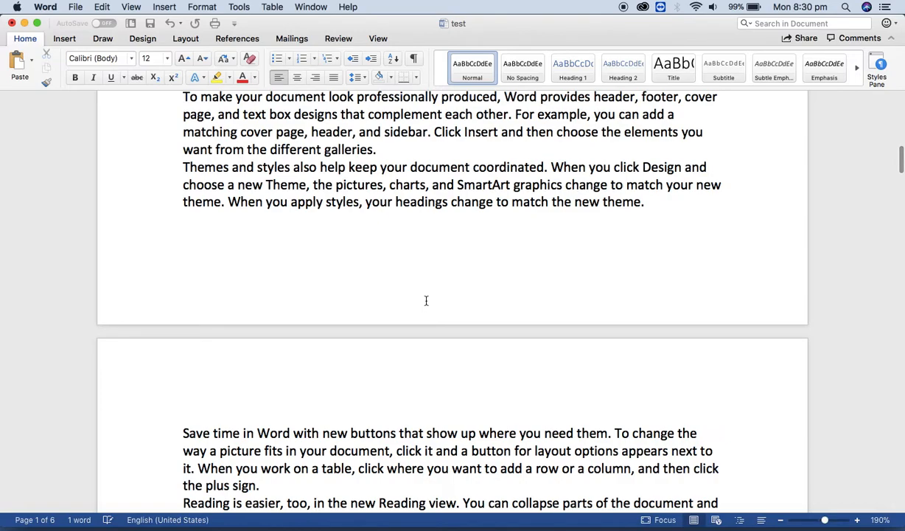
{"action": "left_click", "coordinate": [644, 202]}
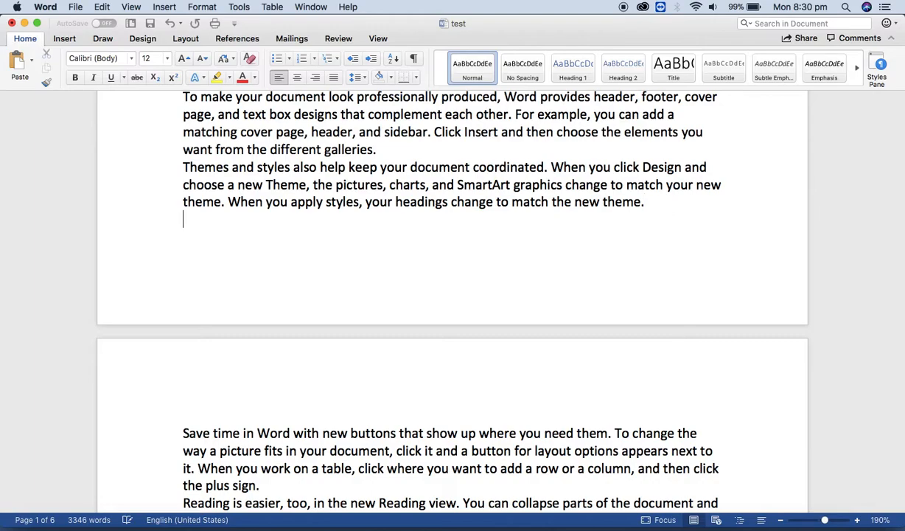
{"action": "type", "text": "6"}
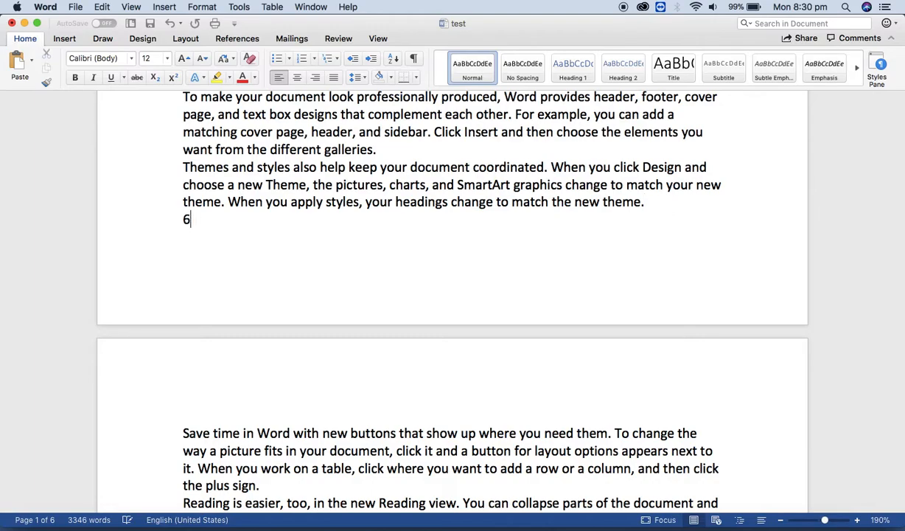
{"action": "key", "text": "backspace"}
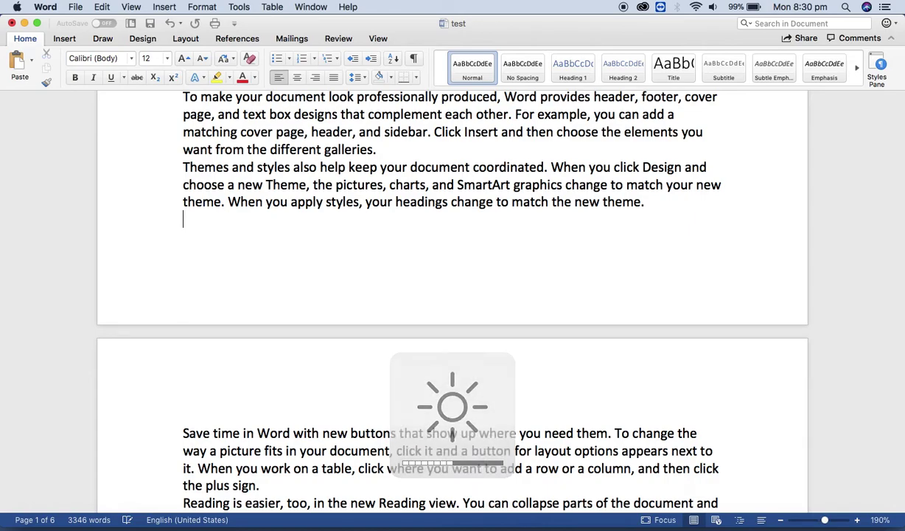
{"action": "type", "text": "1 of"}
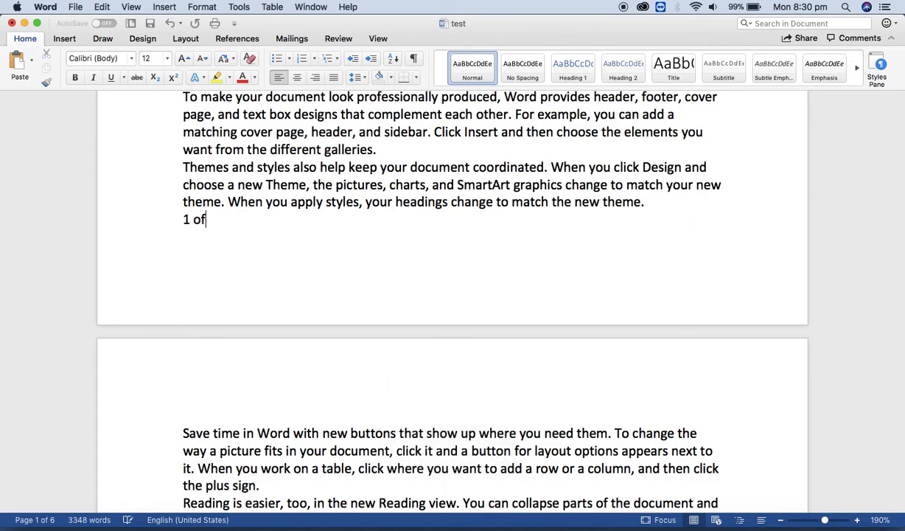
{"action": "type", "text": "6"}
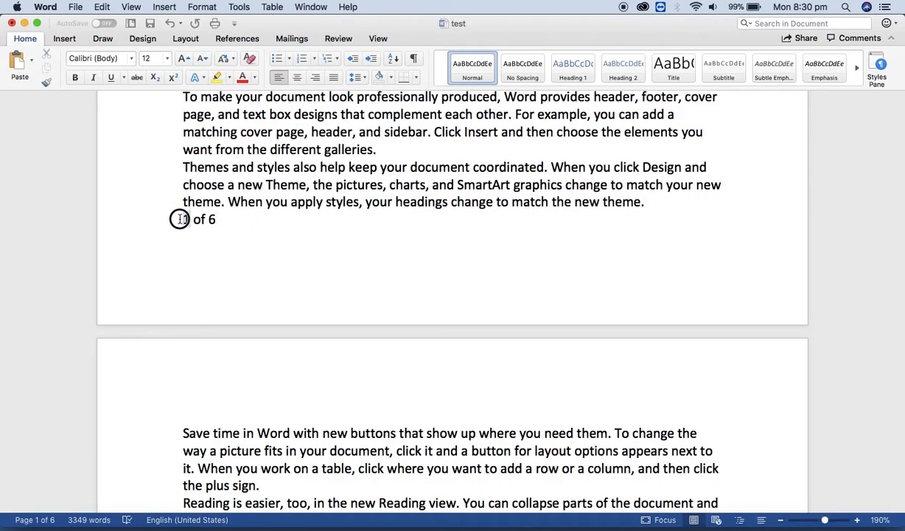
{"action": "mouse_move", "coordinate": [208, 219]}
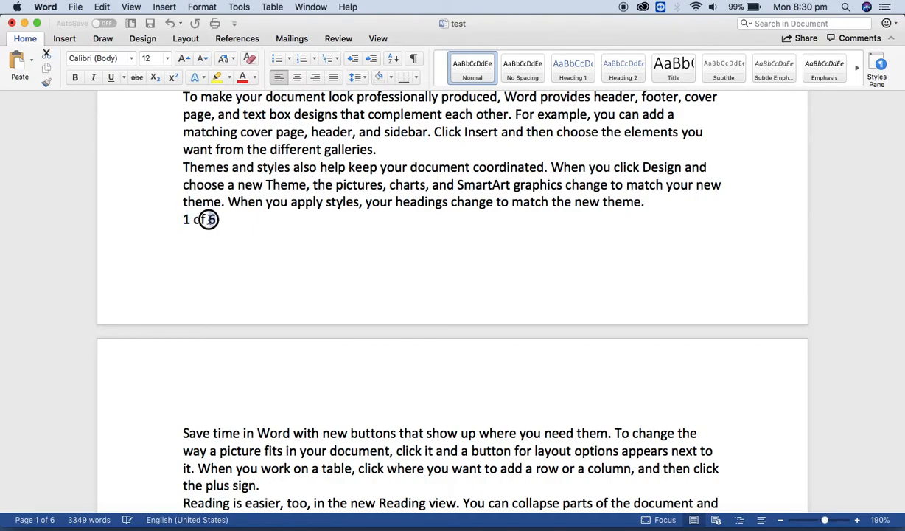
{"action": "double_click", "coordinate": [202, 219]}
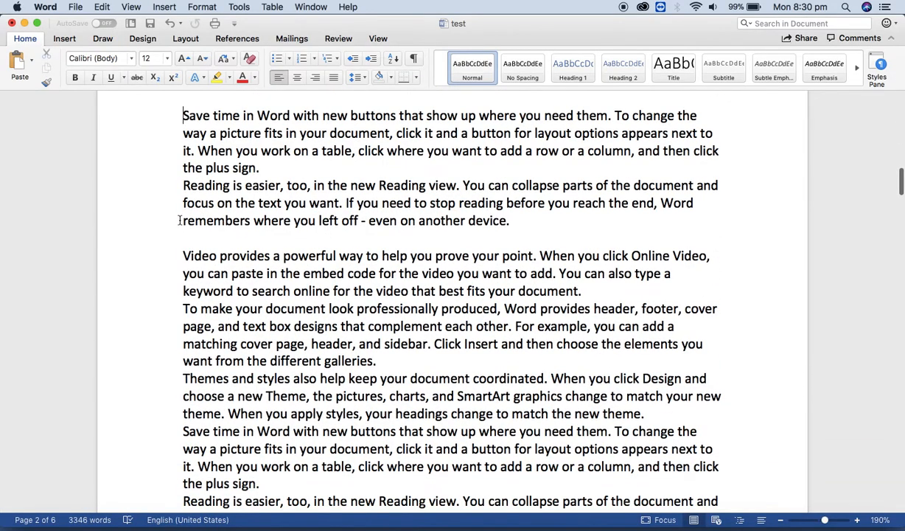
Choose Footer from the Insert ribbon to start editing the page footer.
{"action": "scroll", "scroll_direction": "down", "scroll_amount": 3}
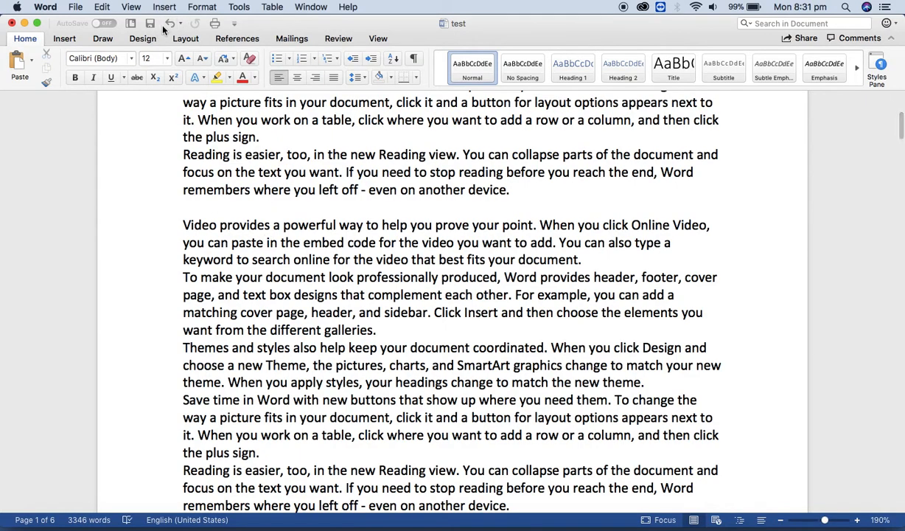
{"action": "left_click", "coordinate": [164, 6]}
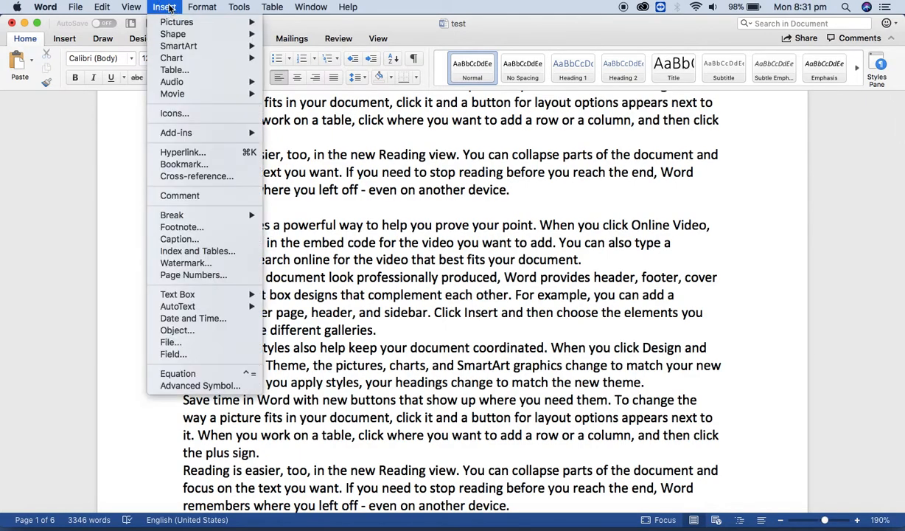
{"action": "left_click", "coordinate": [64, 39]}
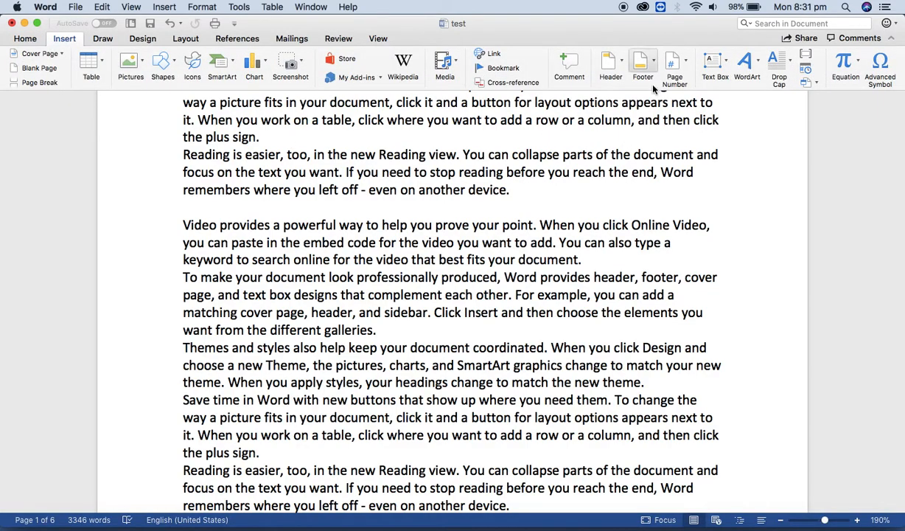
{"action": "mouse_move", "coordinate": [643, 62]}
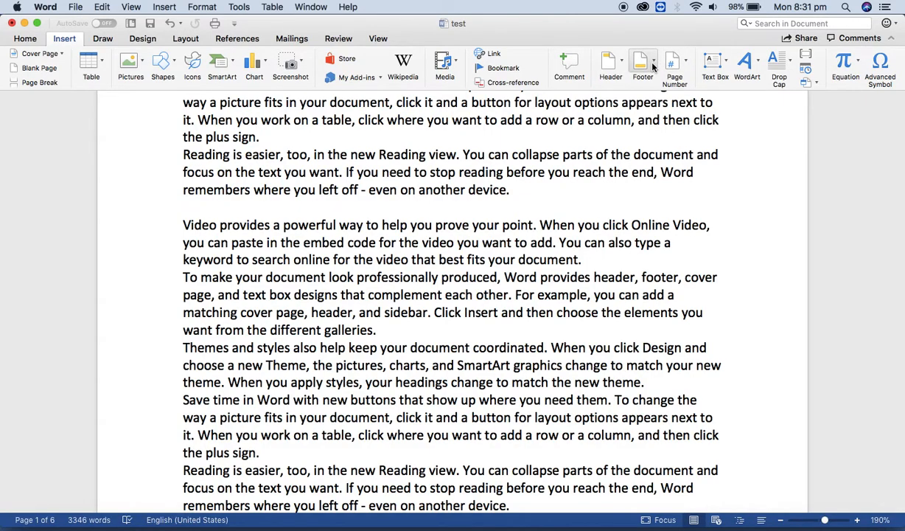
{"action": "scroll", "scroll_direction": "down", "scroll_amount": 3}
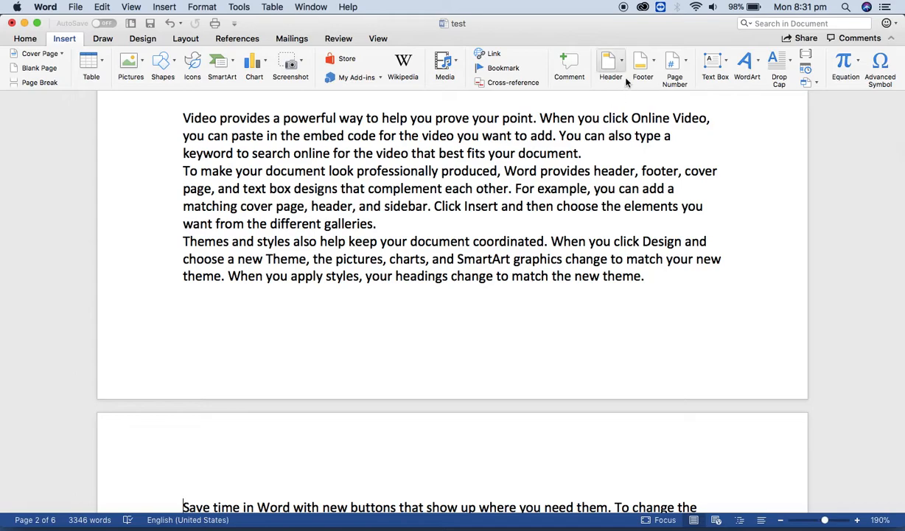
{"action": "mouse_move", "coordinate": [626, 70]}
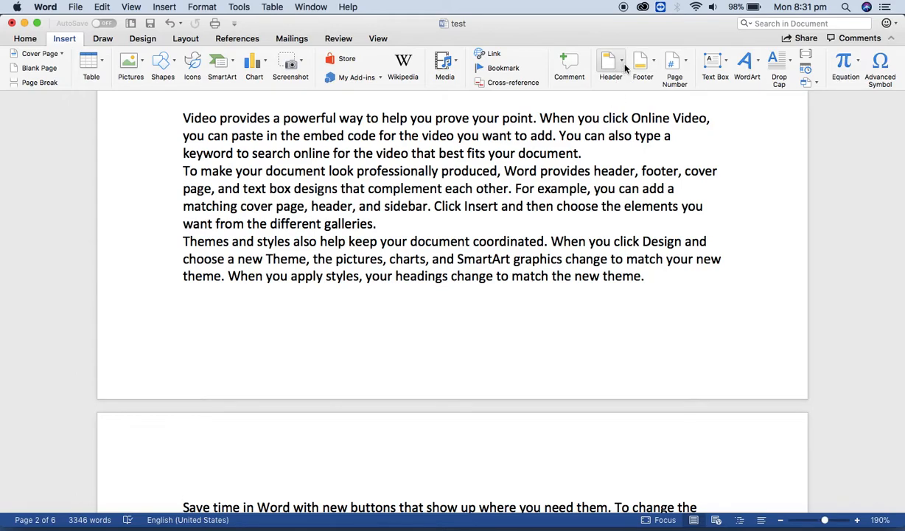
{"action": "mouse_move", "coordinate": [642, 63]}
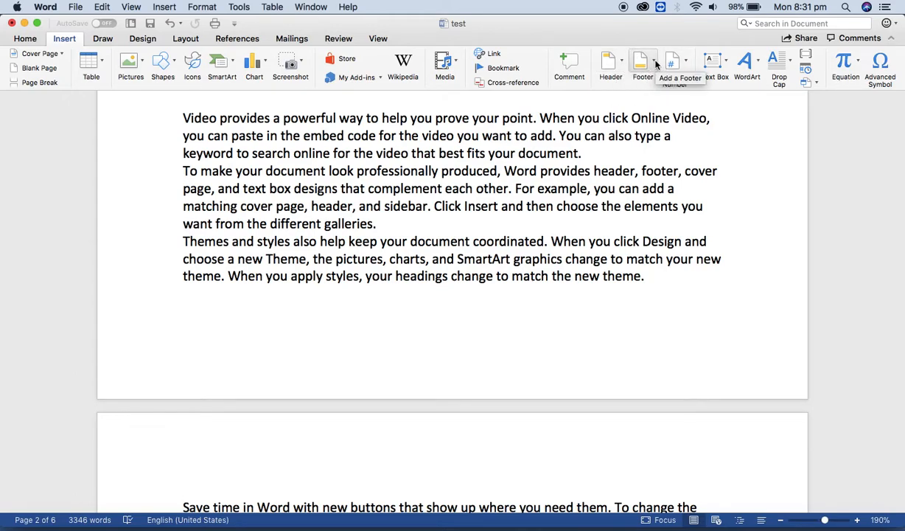
{"action": "left_click", "coordinate": [642, 65]}
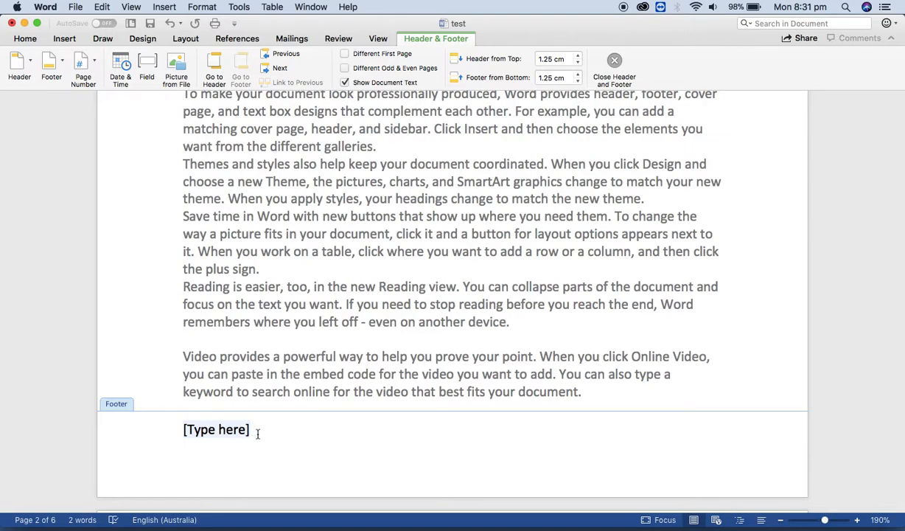
Replace the footer's [Type here] placeholder with the centred word 'of'.
{"action": "double_click", "coordinate": [216, 429]}
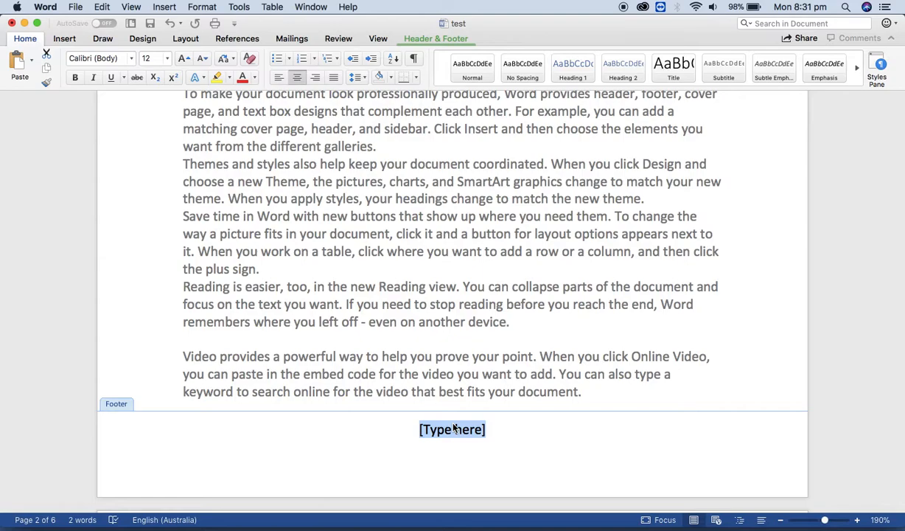
{"action": "type", "text": "of"}
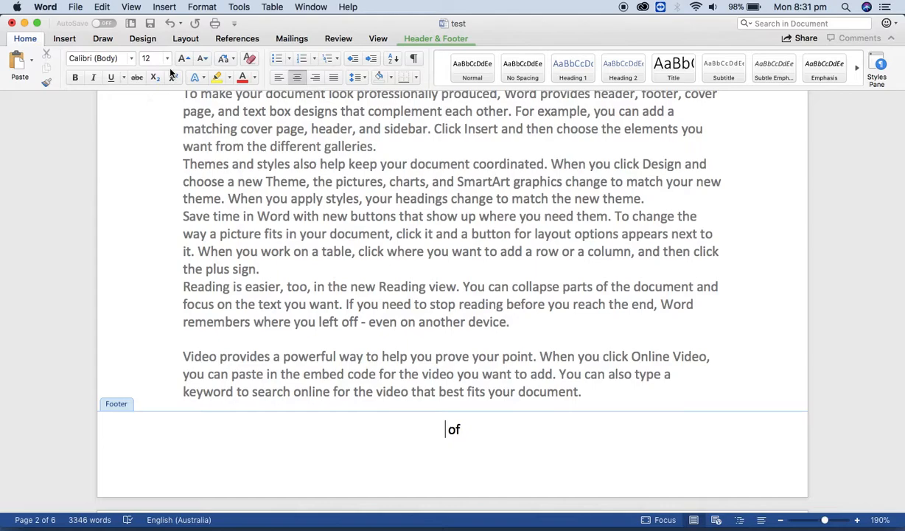
{"action": "left_click", "coordinate": [64, 39]}
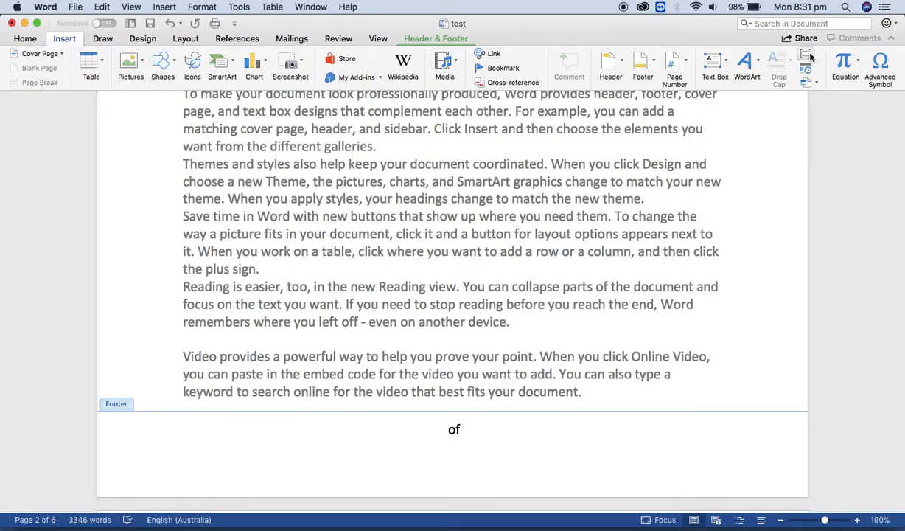
Insert the Numbering > Page field before 'of' in the footer.
{"action": "left_click", "coordinate": [806, 59]}
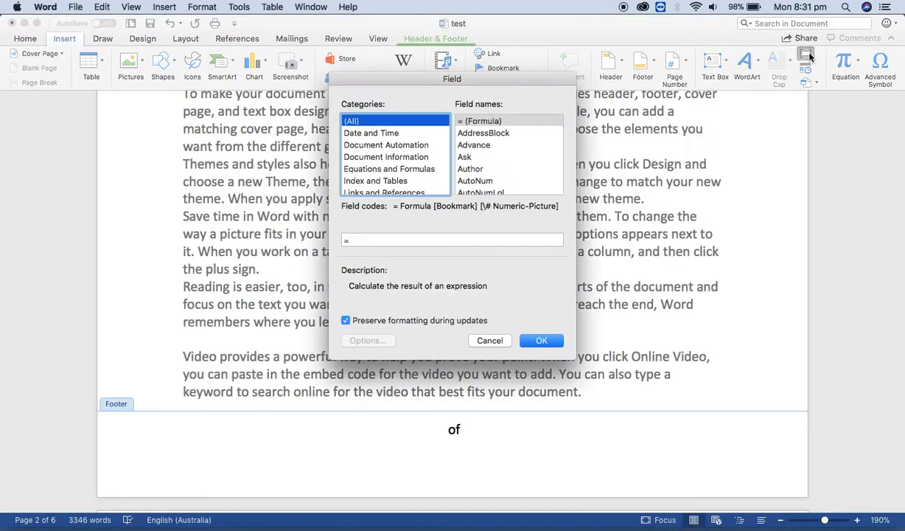
{"action": "scroll", "scroll_direction": "down", "scroll_amount": 3}
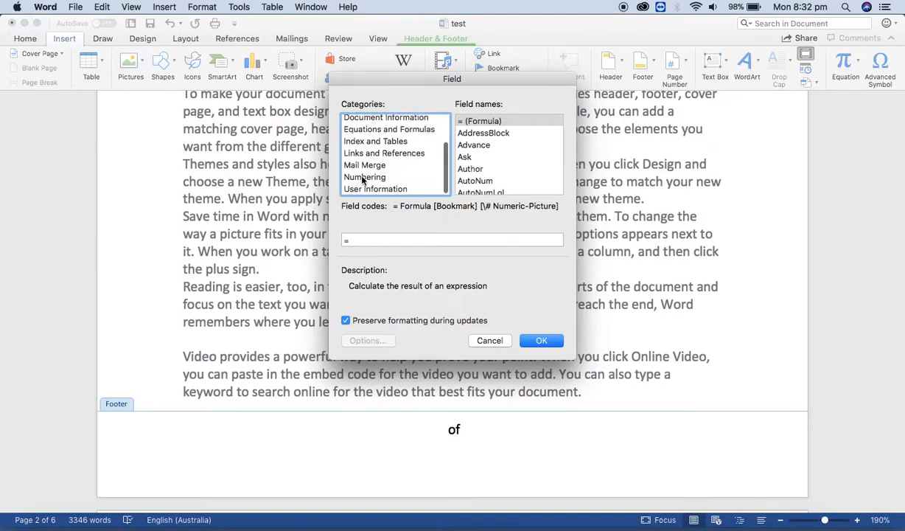
{"action": "left_click", "coordinate": [365, 177]}
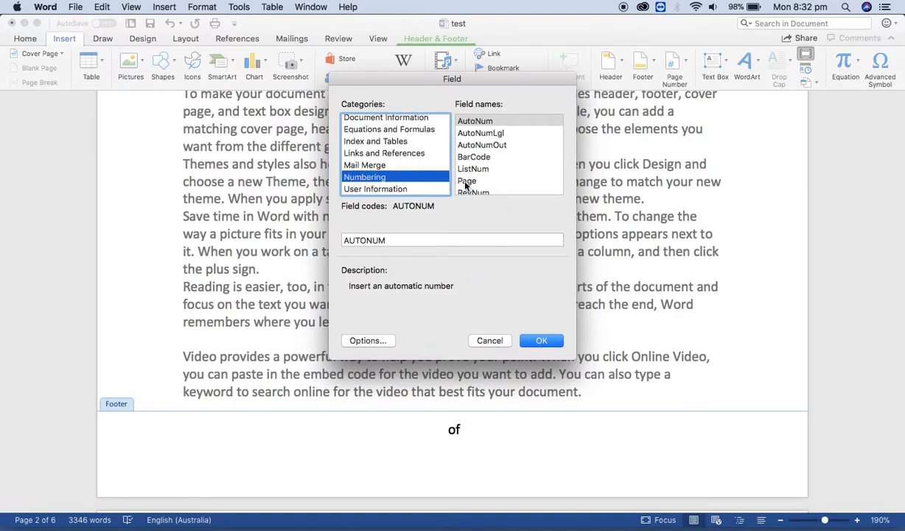
{"action": "scroll", "scroll_direction": "down", "scroll_amount": 3}
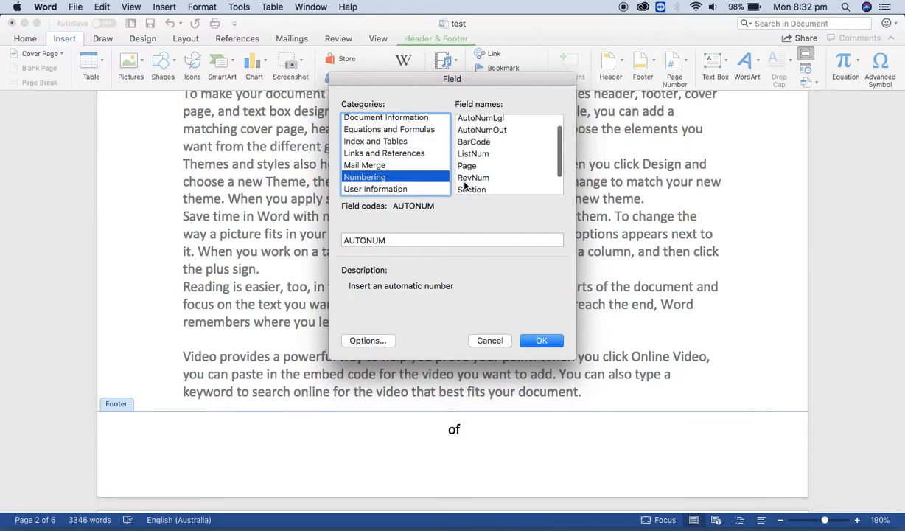
{"action": "left_click", "coordinate": [467, 166]}
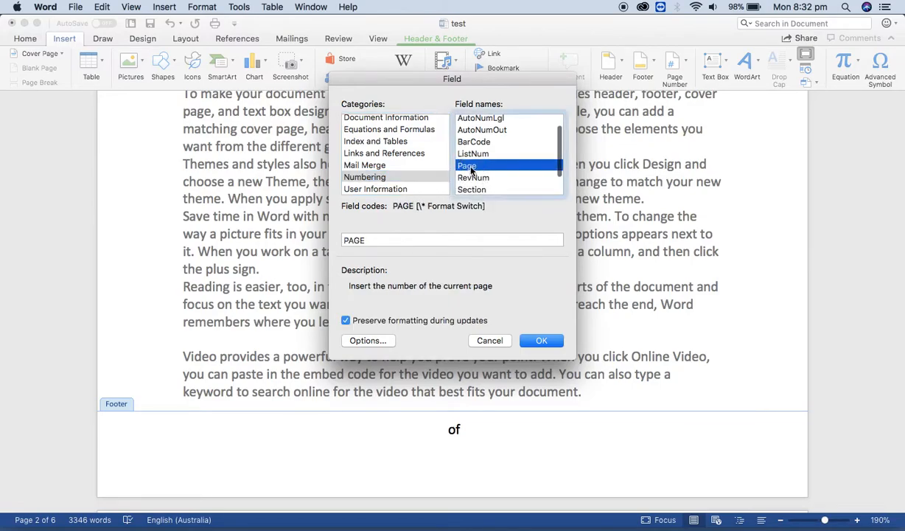
{"action": "left_click", "coordinate": [541, 339]}
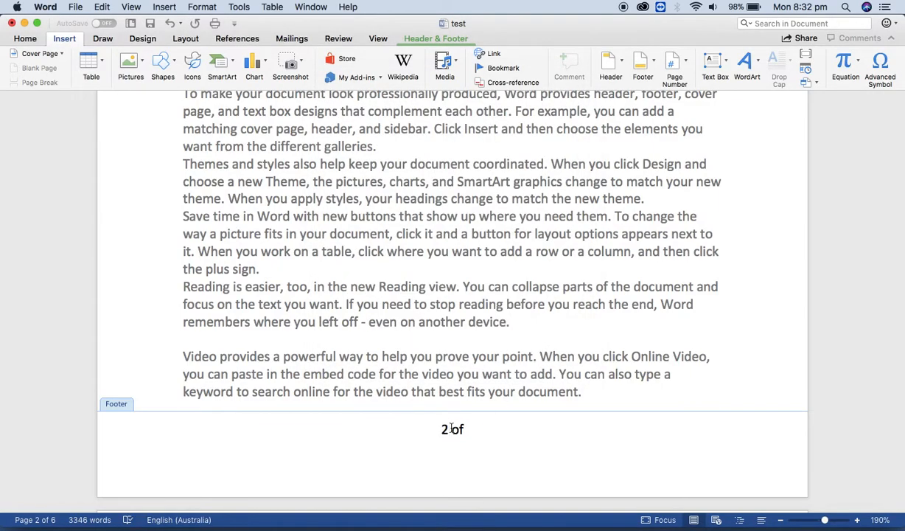
{"action": "scroll", "scroll_direction": "up", "scroll_amount": 3}
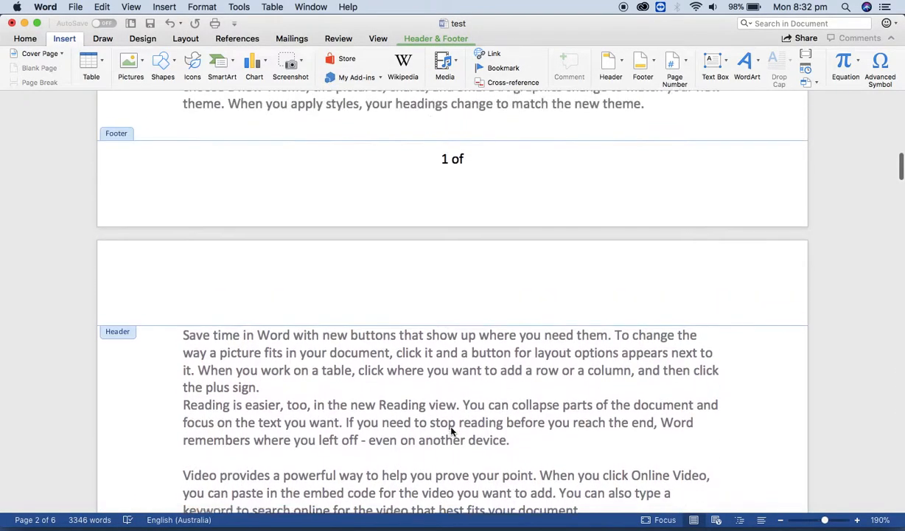
{"action": "scroll", "scroll_direction": "down", "scroll_amount": 3}
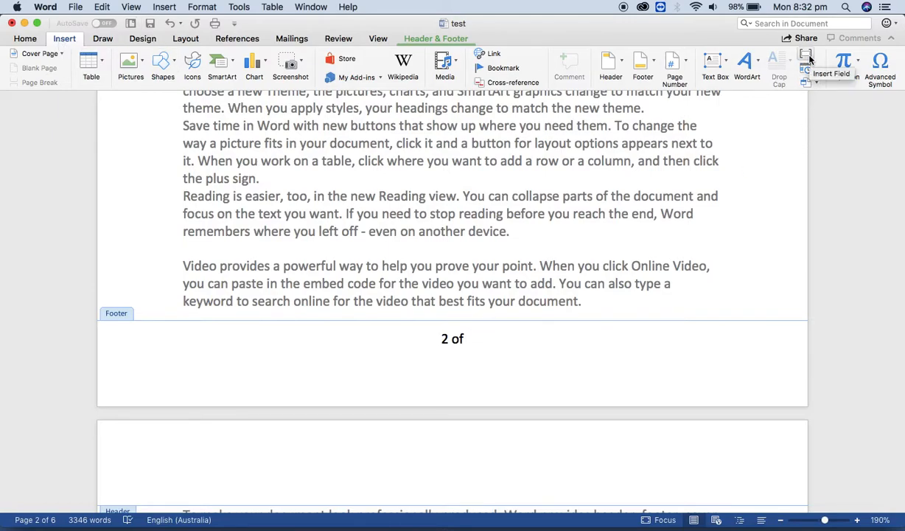
Insert the Document Information > NumPages field after 'of' in the footer.
{"action": "left_click", "coordinate": [806, 62]}
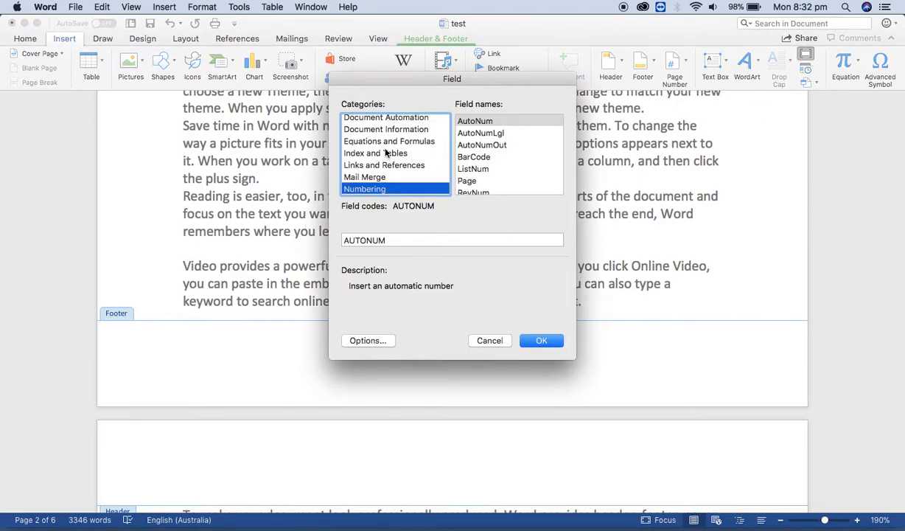
{"action": "scroll", "scroll_direction": "up", "scroll_amount": 3}
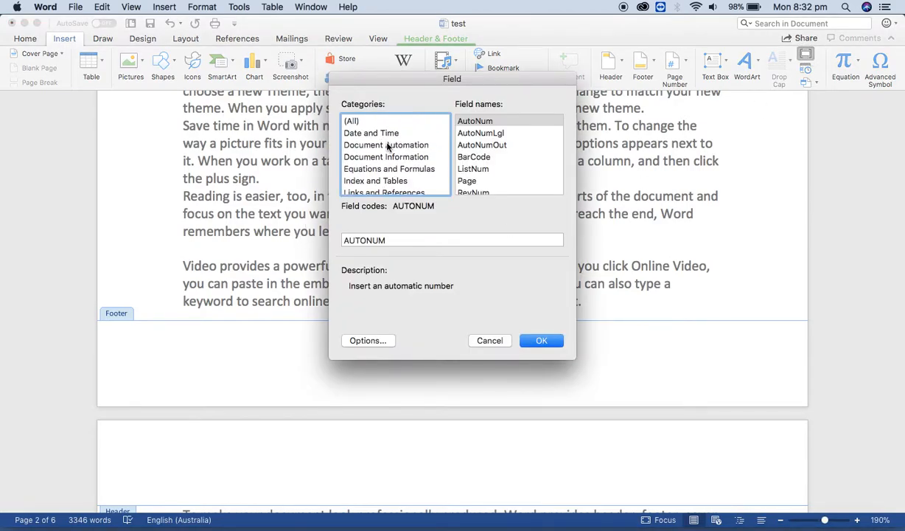
{"action": "scroll", "scroll_direction": "down", "scroll_amount": 3}
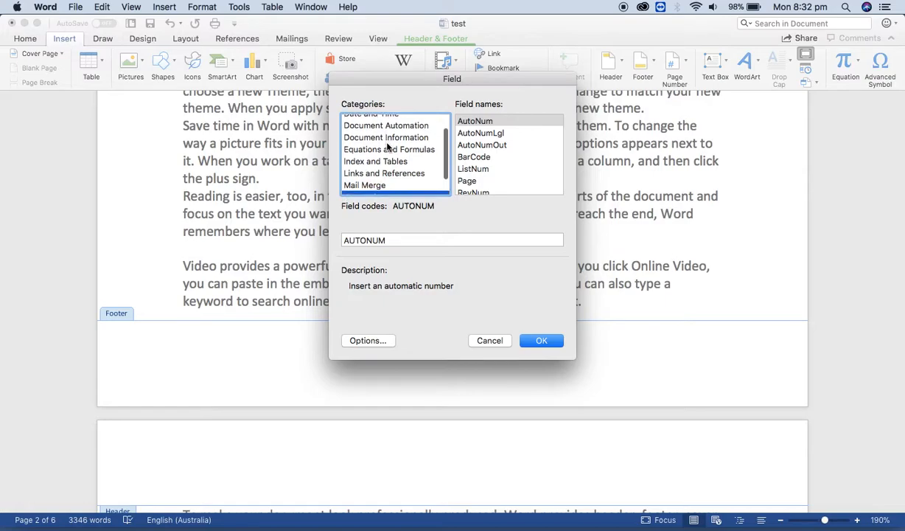
{"action": "scroll", "scroll_direction": "up", "scroll_amount": 3}
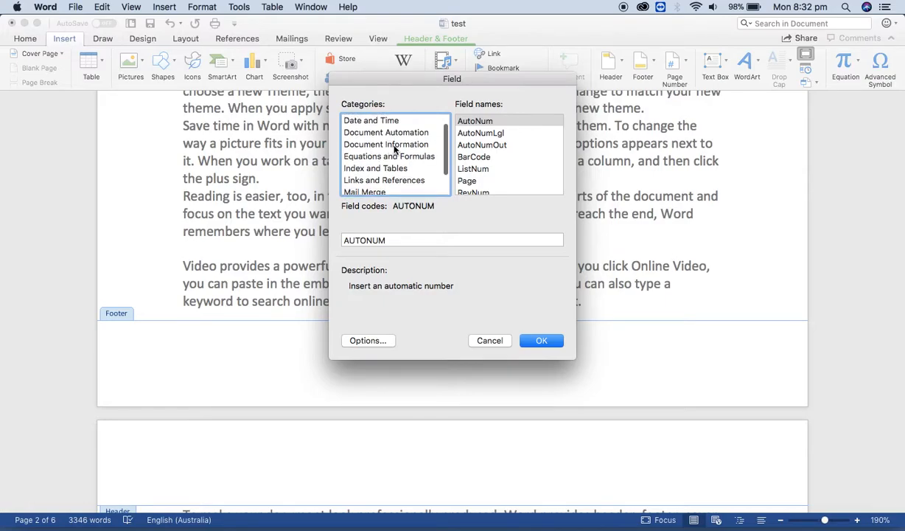
{"action": "left_click", "coordinate": [386, 144]}
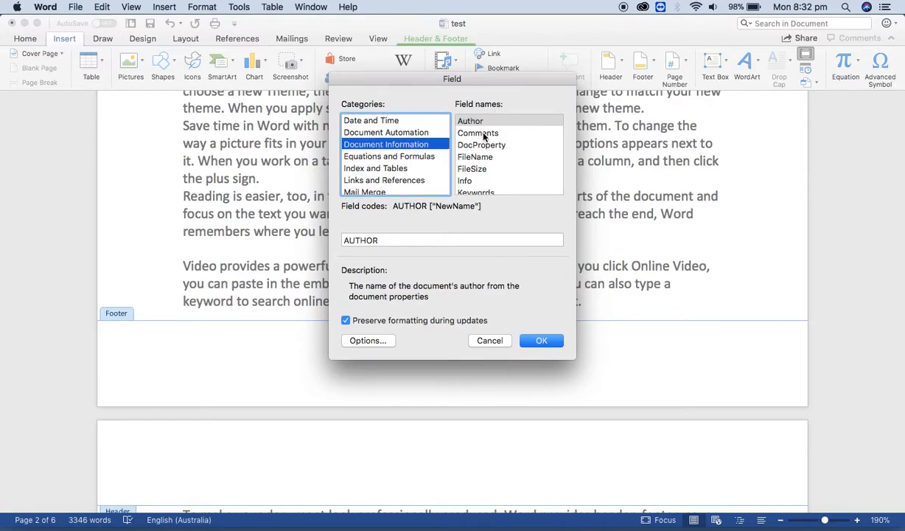
{"action": "scroll", "scroll_direction": "down", "scroll_amount": 3}
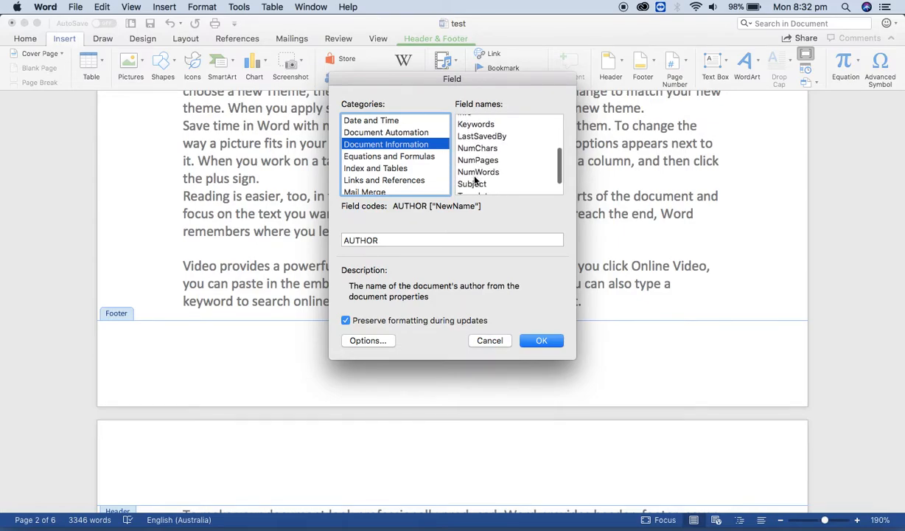
{"action": "left_click", "coordinate": [478, 160]}
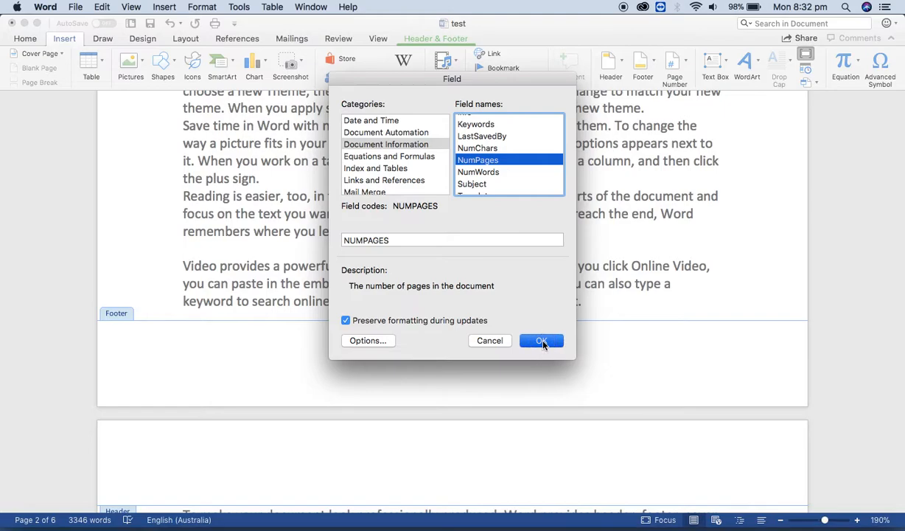
{"action": "left_click", "coordinate": [541, 340]}
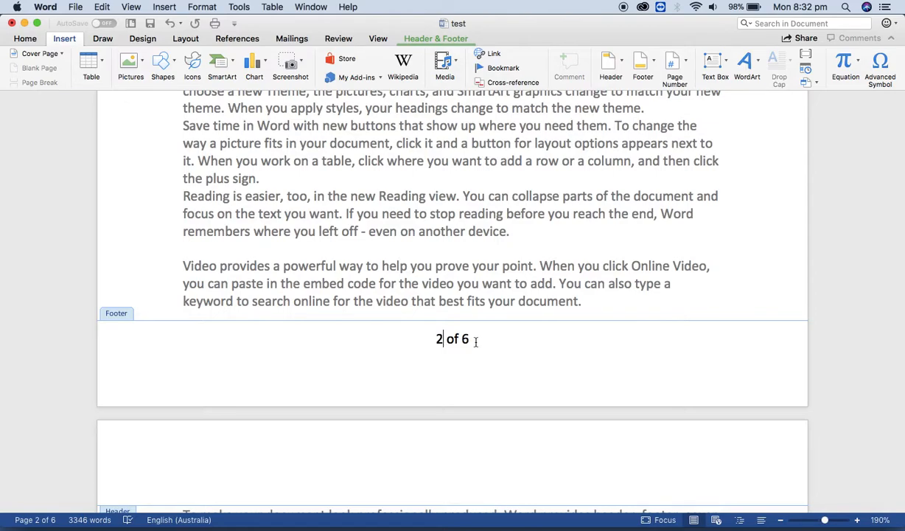
{"action": "mouse_move", "coordinate": [524, 229]}
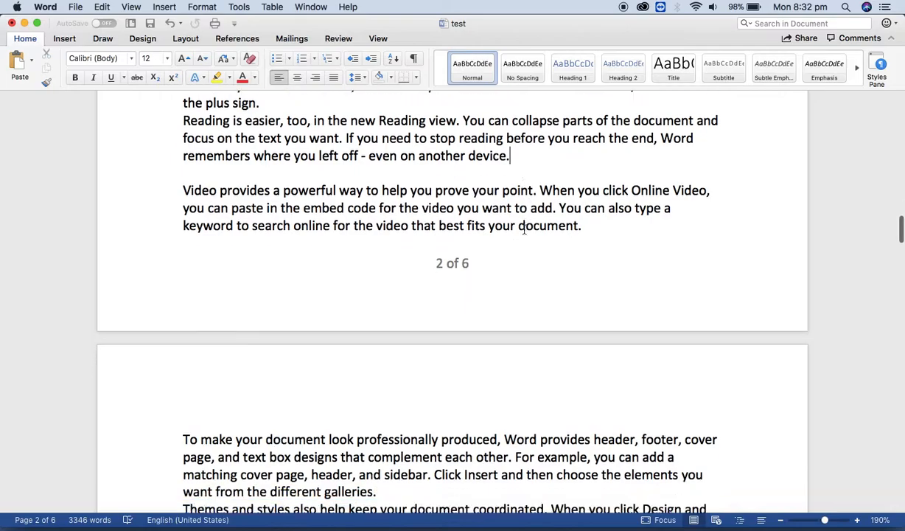
Scroll through the pages to check footers reading '2 of 6' and '3 of 6'.
{"action": "scroll", "scroll_direction": "up", "scroll_amount": 3}
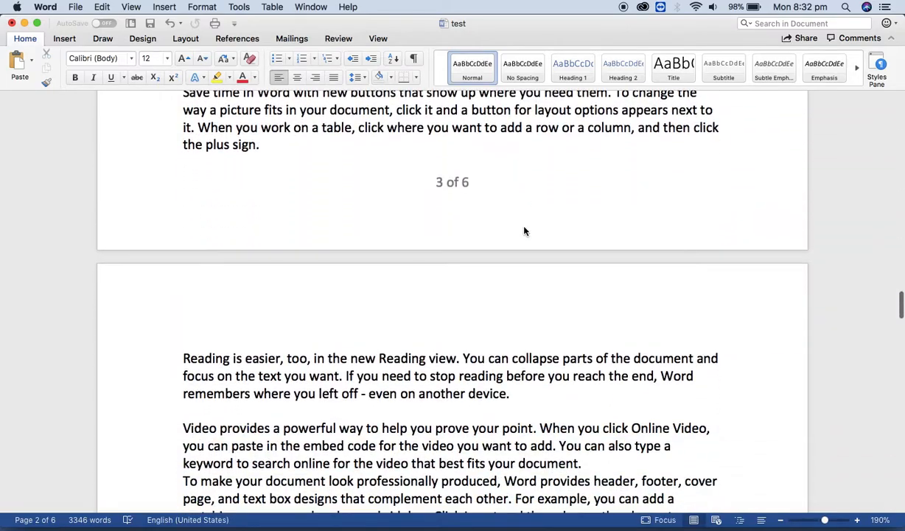
{"action": "mouse_move", "coordinate": [537, 181]}
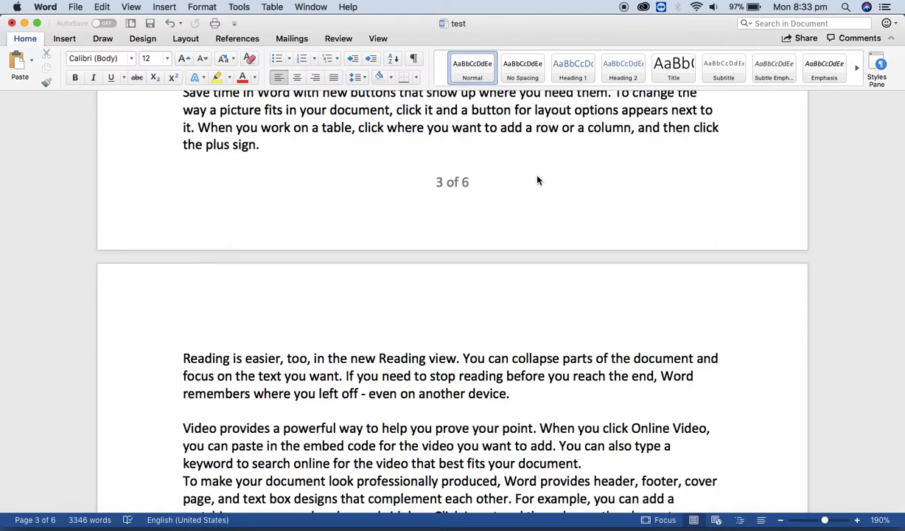
{"action": "scroll", "scroll_direction": "down", "scroll_amount": 3}
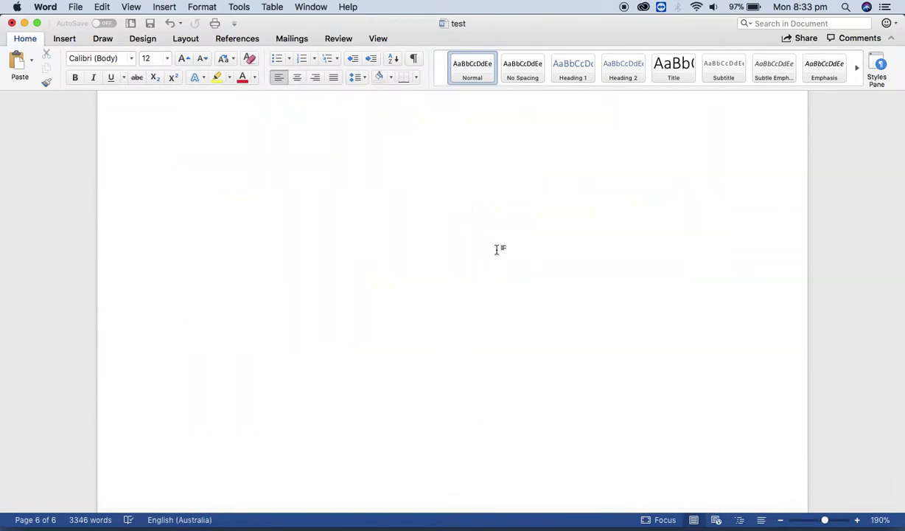
Add text at the document's end to reach seven pages and verify the '7 of 7' footers.
{"action": "left_click", "coordinate": [183, 115]}
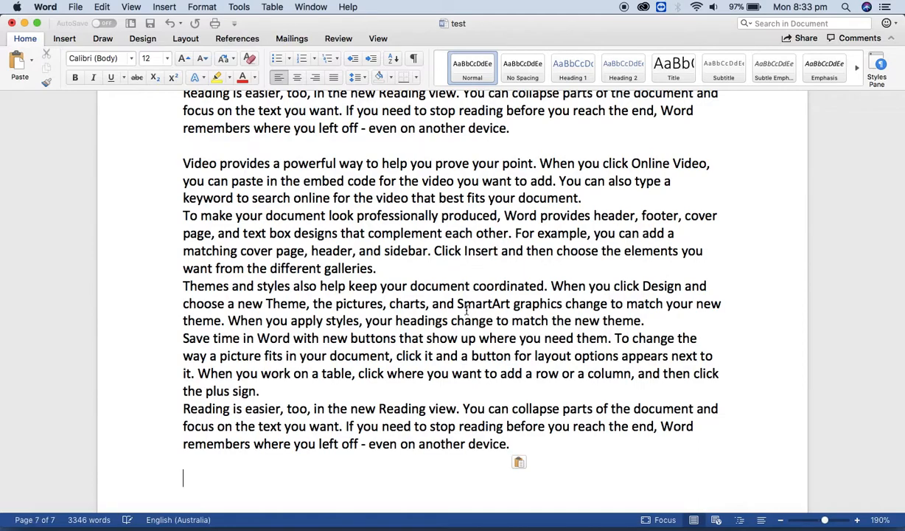
{"action": "scroll", "scroll_direction": "down", "scroll_amount": 3}
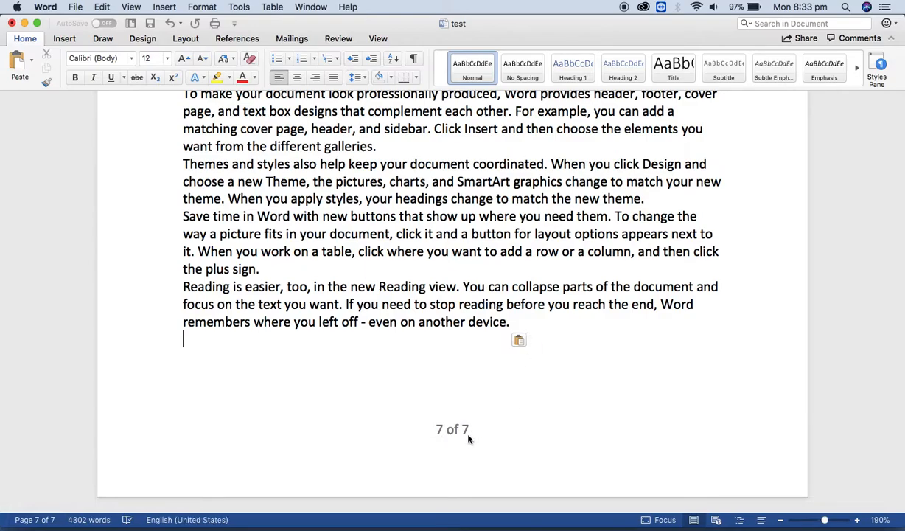
{"action": "scroll", "scroll_direction": "up", "scroll_amount": 3}
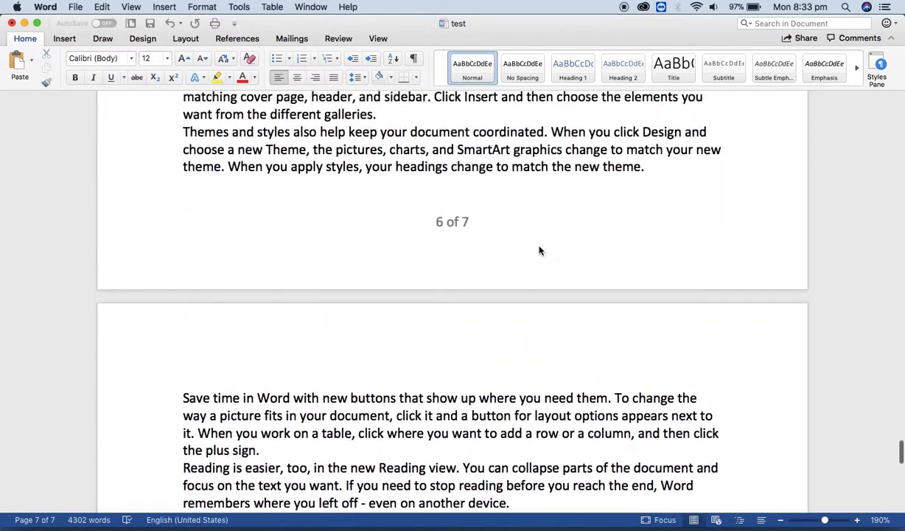
{"action": "scroll", "scroll_direction": "down", "scroll_amount": 3}
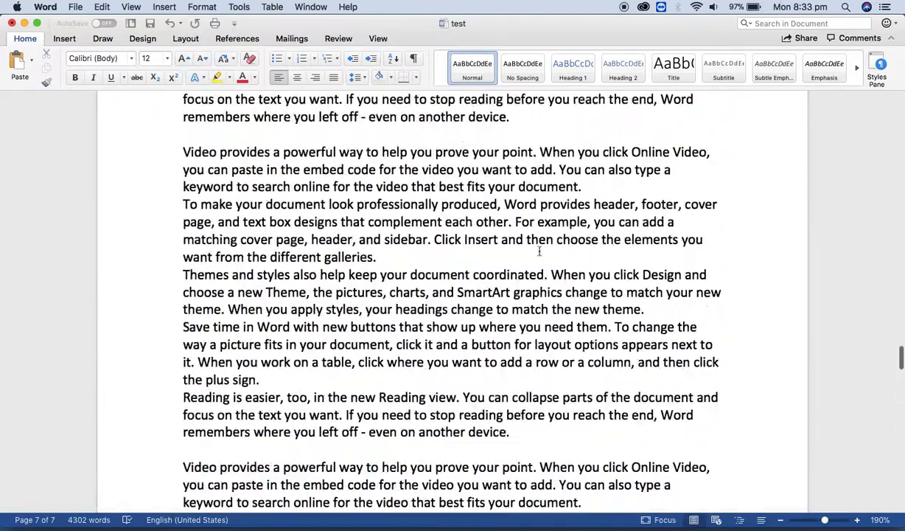
{"action": "scroll", "scroll_direction": "down", "scroll_amount": 3}
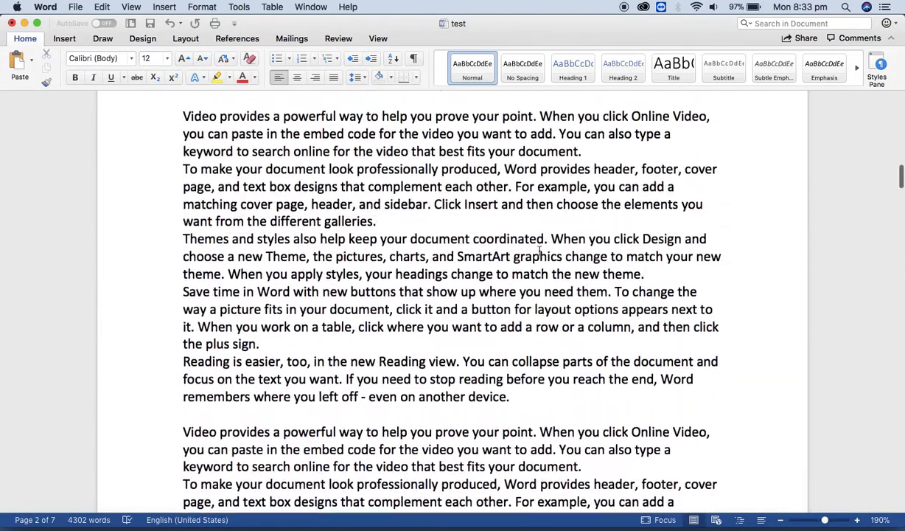
{"action": "scroll", "scroll_direction": "up", "scroll_amount": 3}
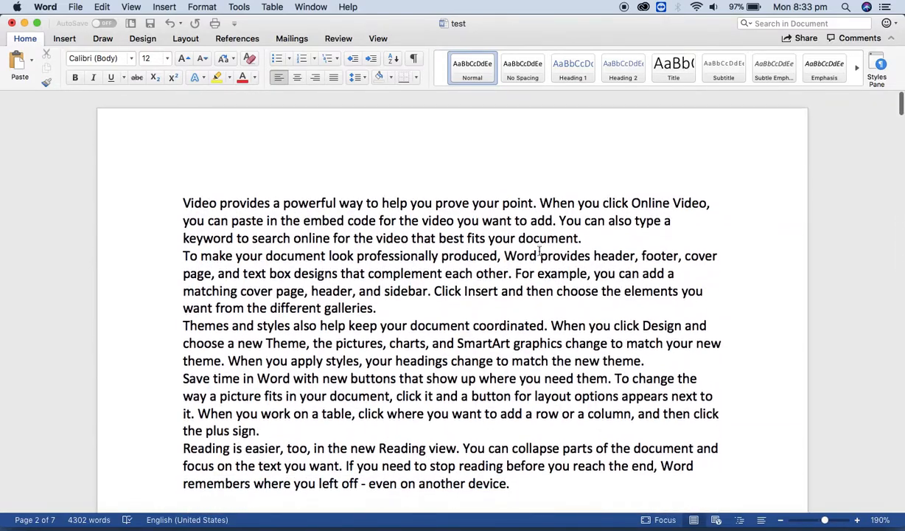
{"action": "scroll", "scroll_direction": "up", "scroll_amount": 3}
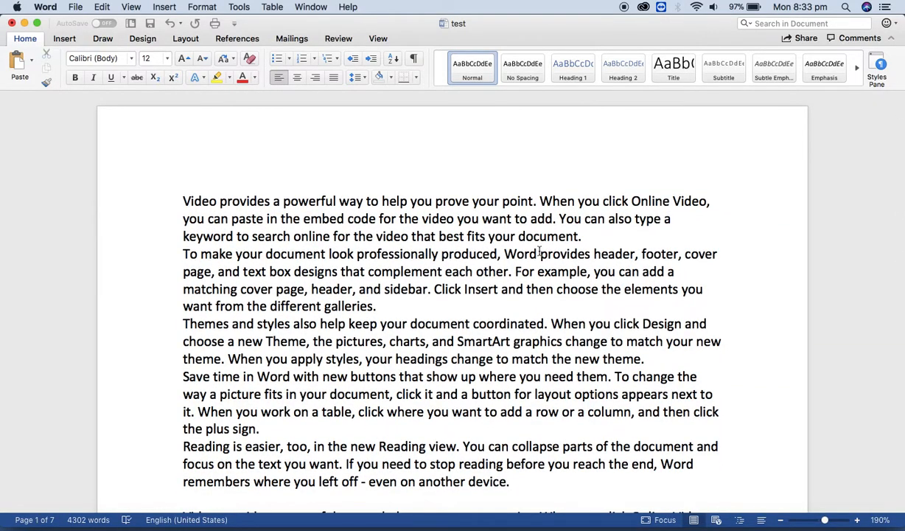